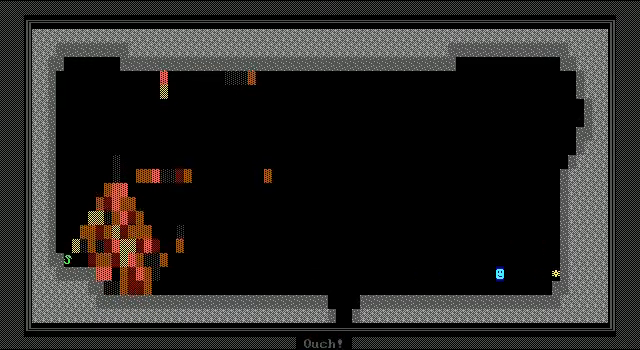
Walk the player from the cave's lower right toward its centre as red fiery terrain spreads.
key(Enter)
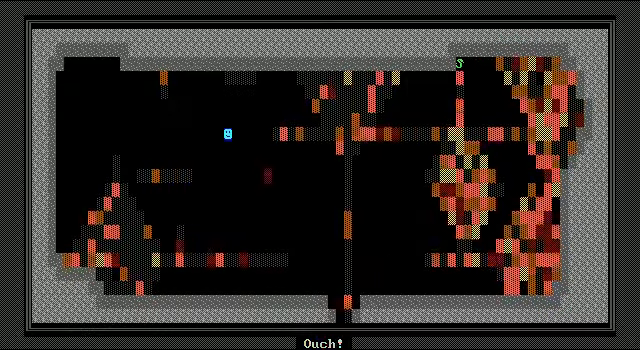
key(down)
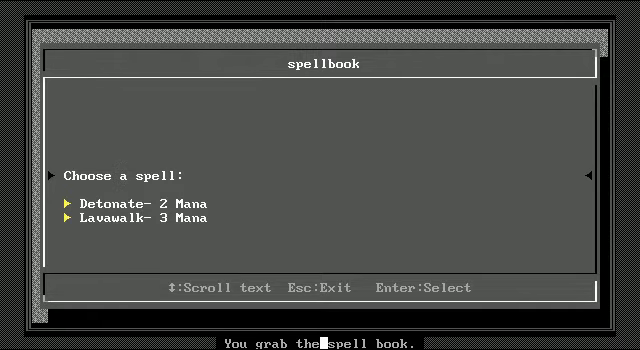
Close the Detonate/Lavawalk spell list, reopen and close it, and walk into the blue maze.
key(Escape)
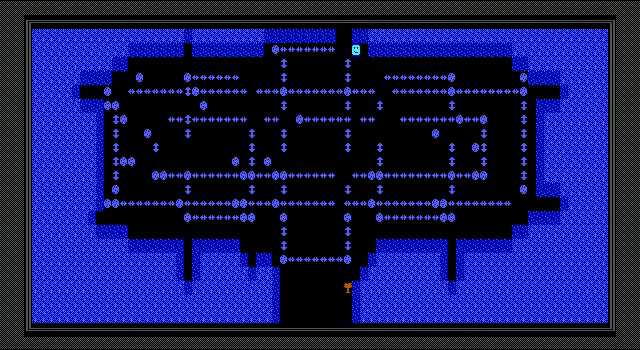
key(Down)
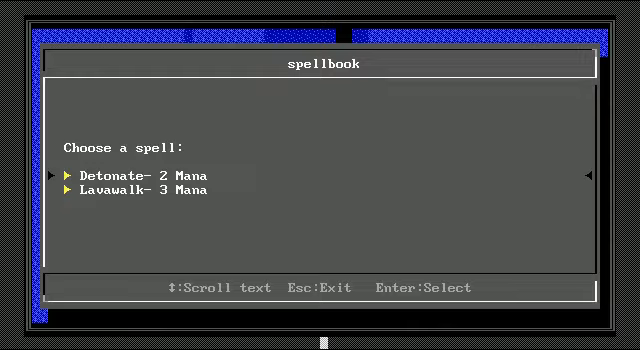
key(Escape)
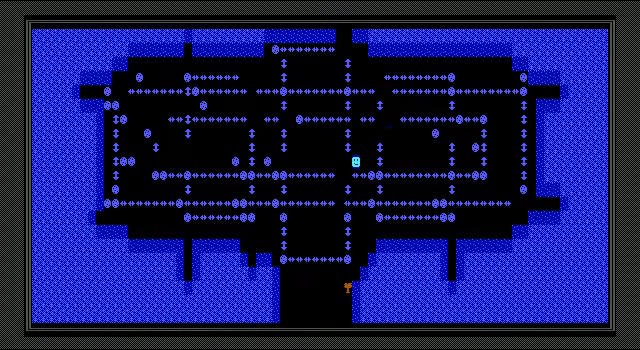
key(Down)
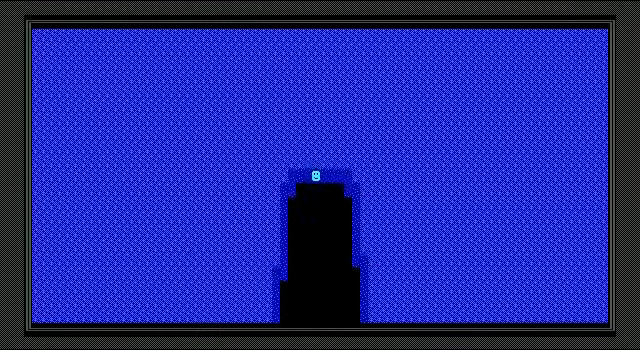
Walk off the black tower board into the red-edged blue cavern and collect the free life.
key(Up)
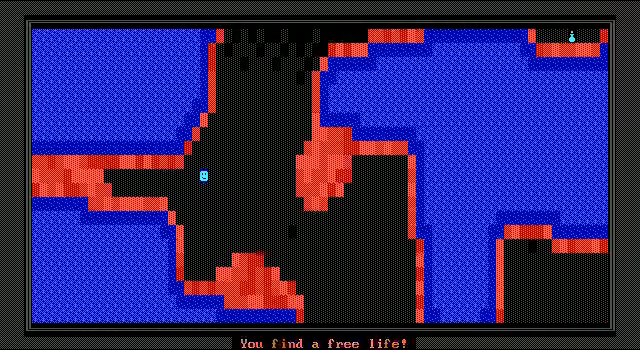
key(Left)
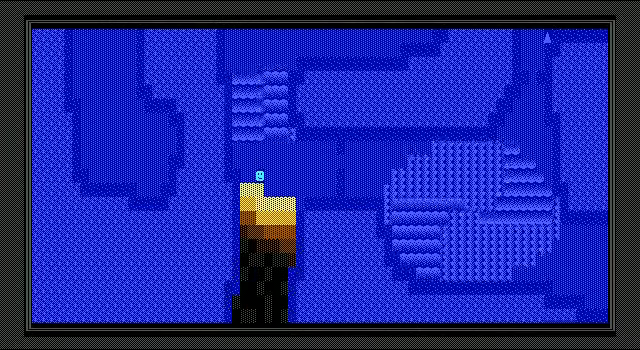
Walk down the water cavern to the passage below the blue boulder field.
key(Down)
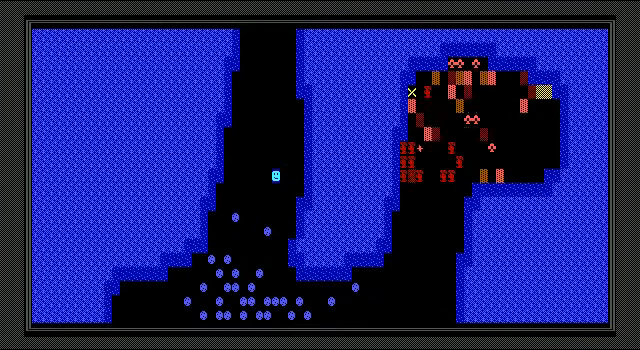
key(s)
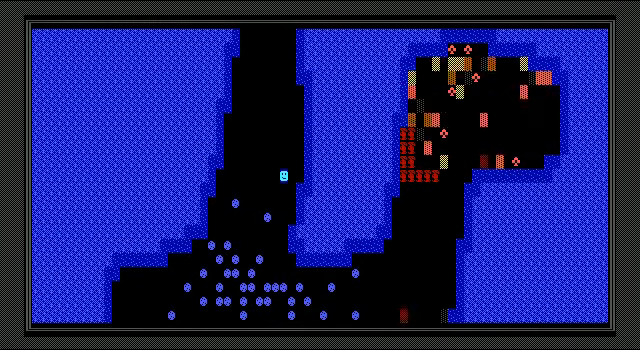
key(s)
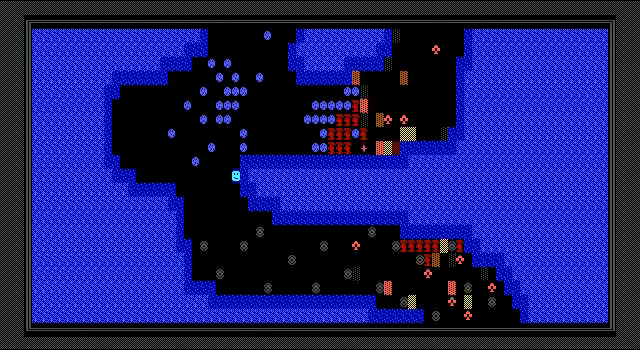
Continue south after taking damage and open the Blue/Silver/Gold/Diamond spell class menu.
scroll(down, 3)
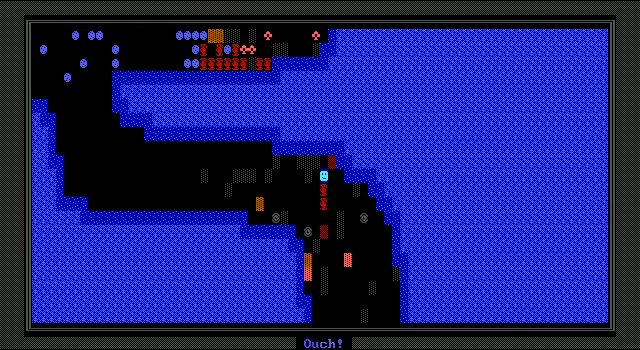
key(Enter)
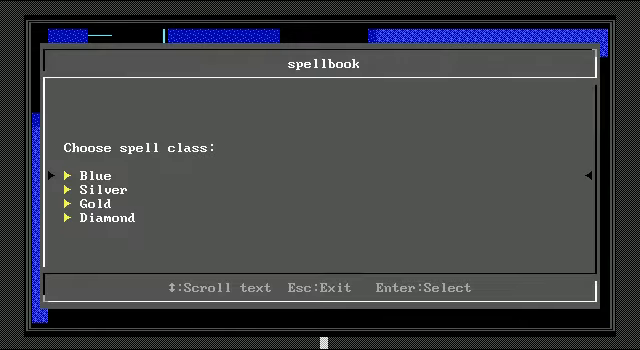
key(Return)
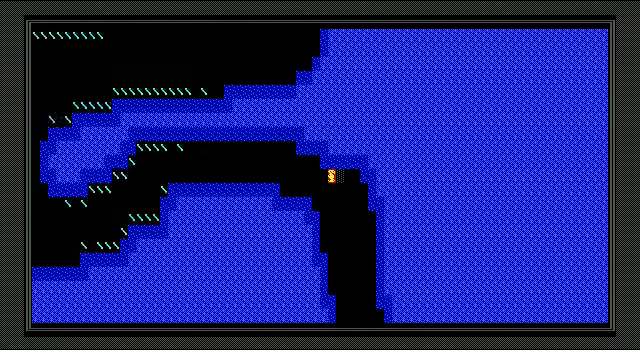
Walk down the narrow passage into the torch-lit chamber and head east.
key(Left)
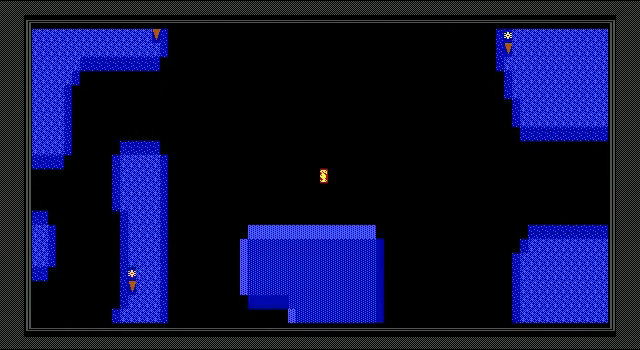
key(Right)
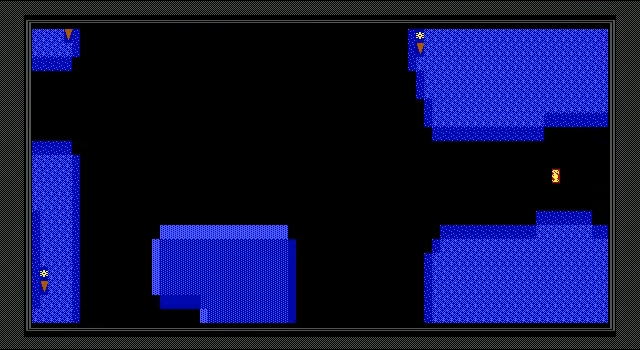